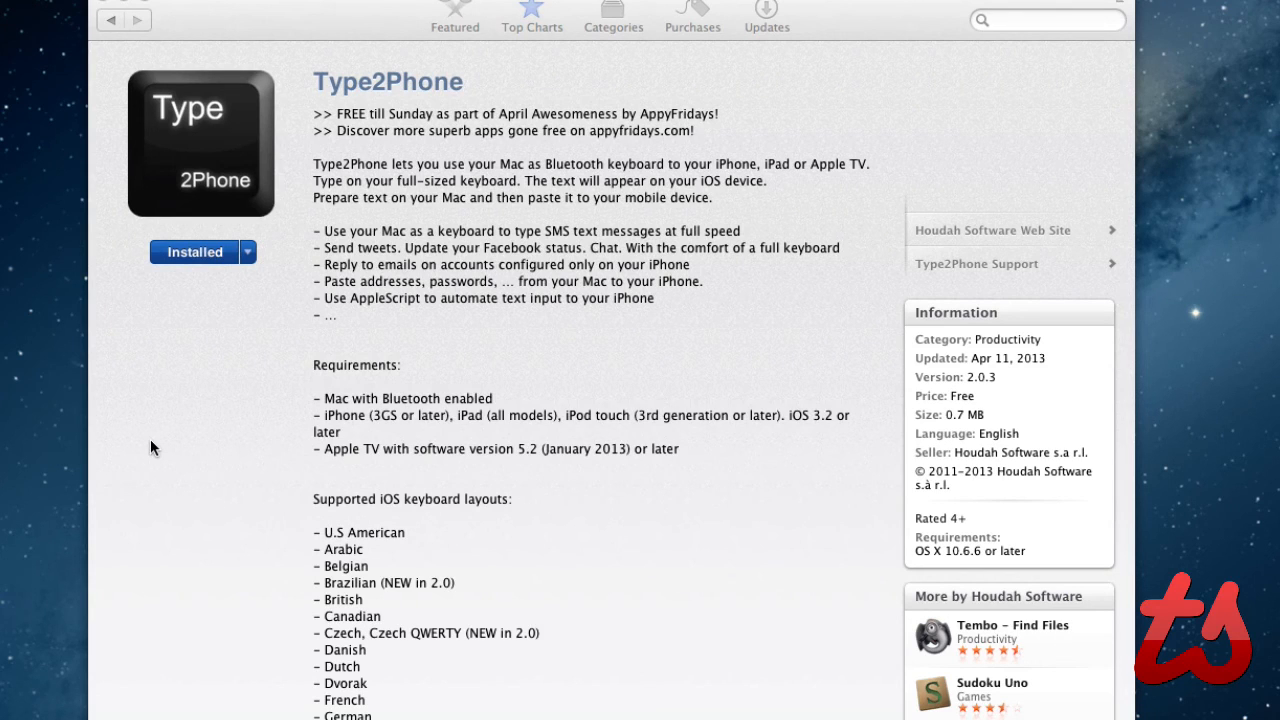
{"action": "mouse_move", "coordinate": [269, 319]}
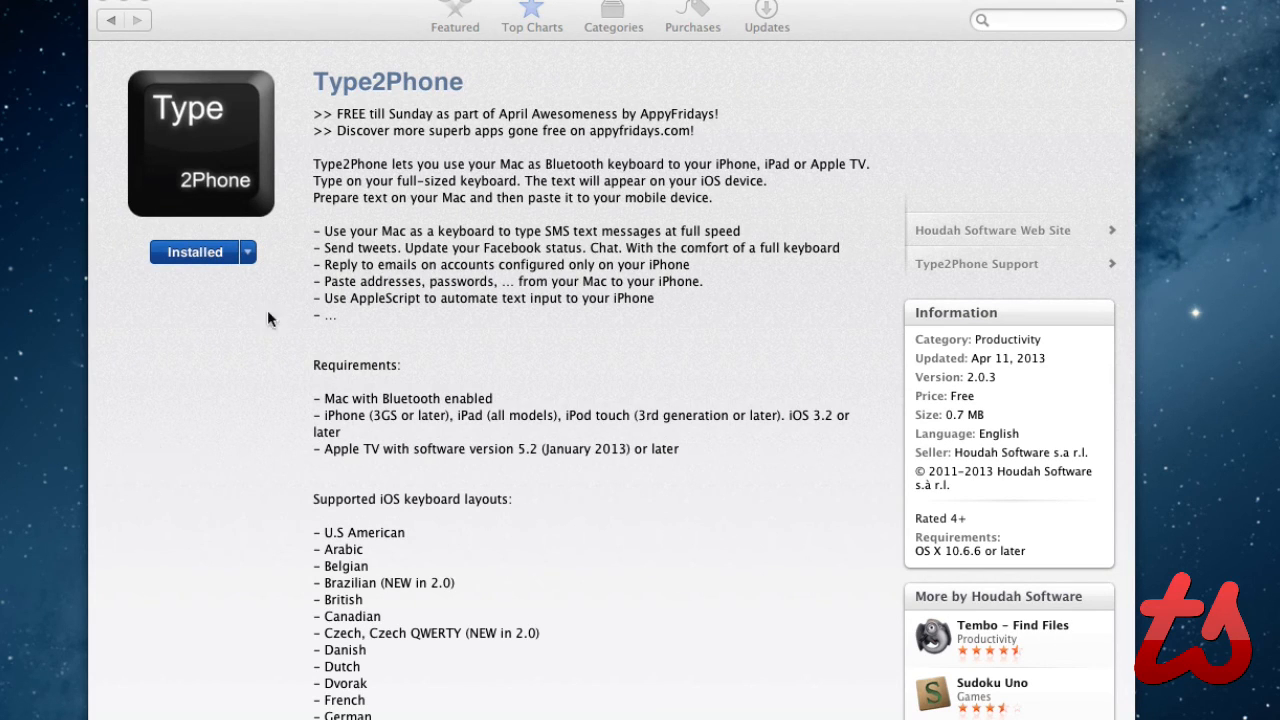
{"action": "mouse_move", "coordinate": [555, 347]}
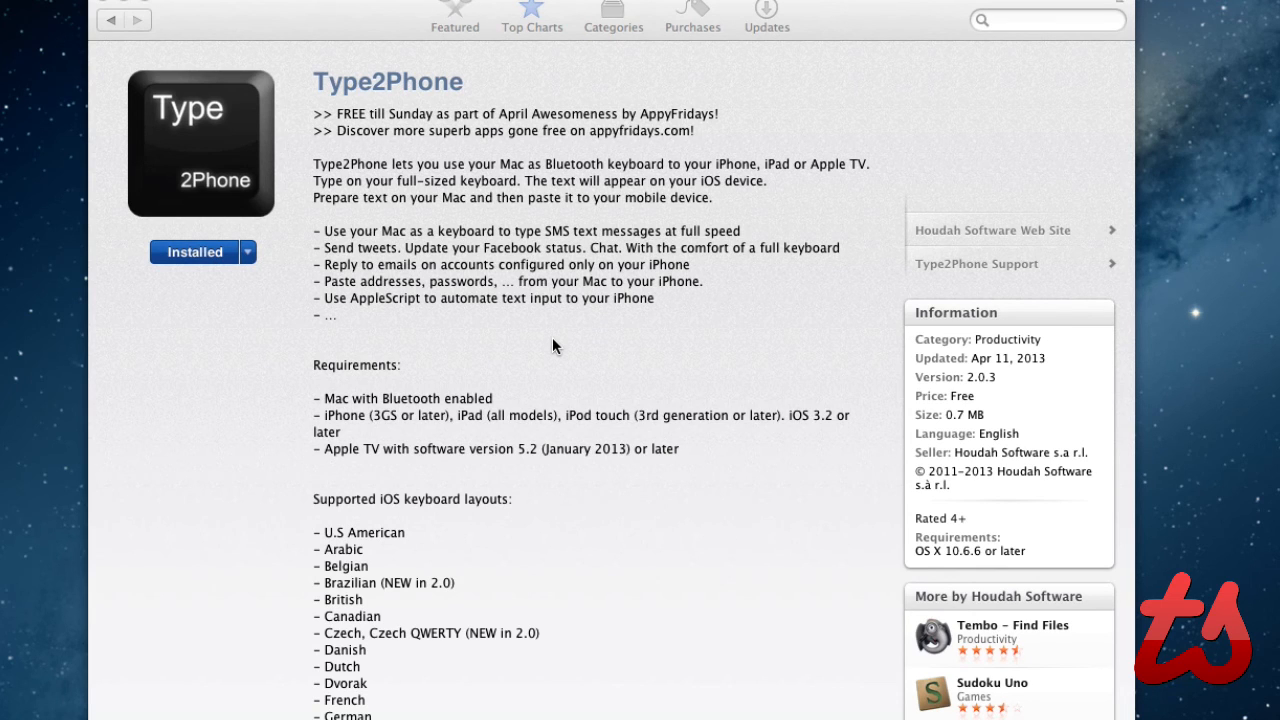
Step: Scroll the Type2Phone App Store page through the pairing instructions to the app screenshot
{"action": "scroll", "scroll_direction": "down", "scroll_amount": 3}
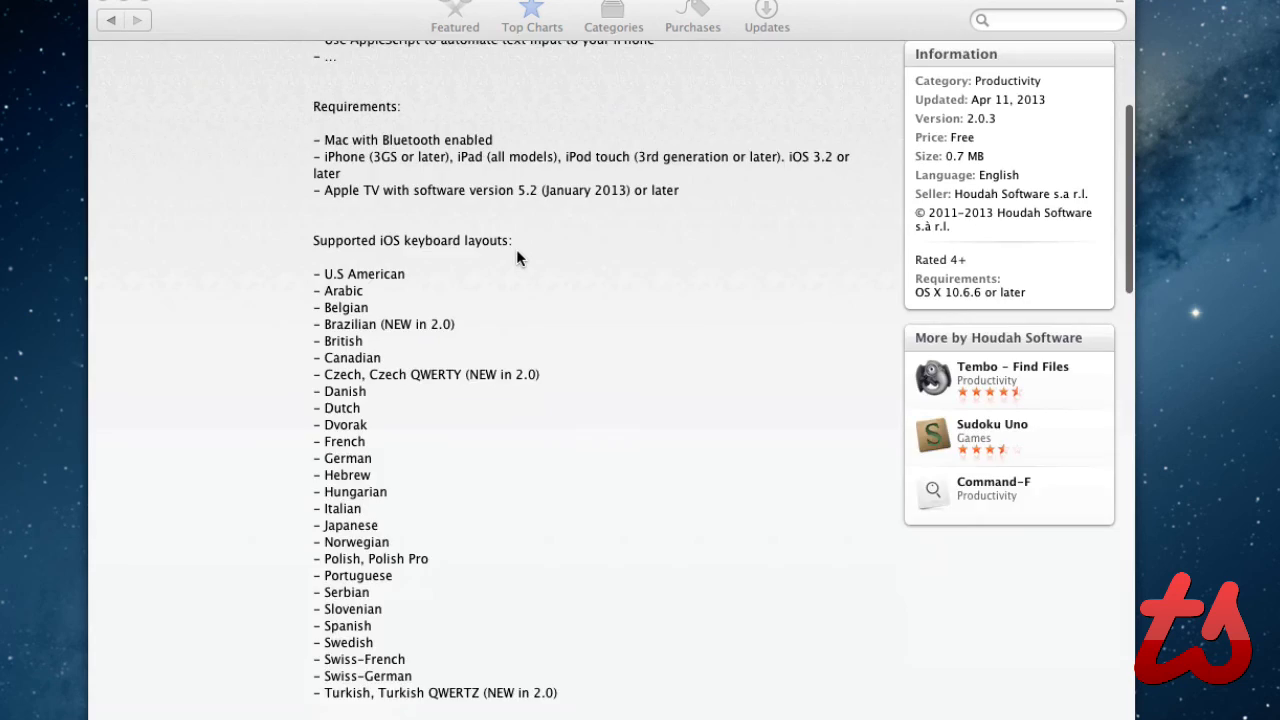
{"action": "scroll", "scroll_direction": "down", "scroll_amount": 3}
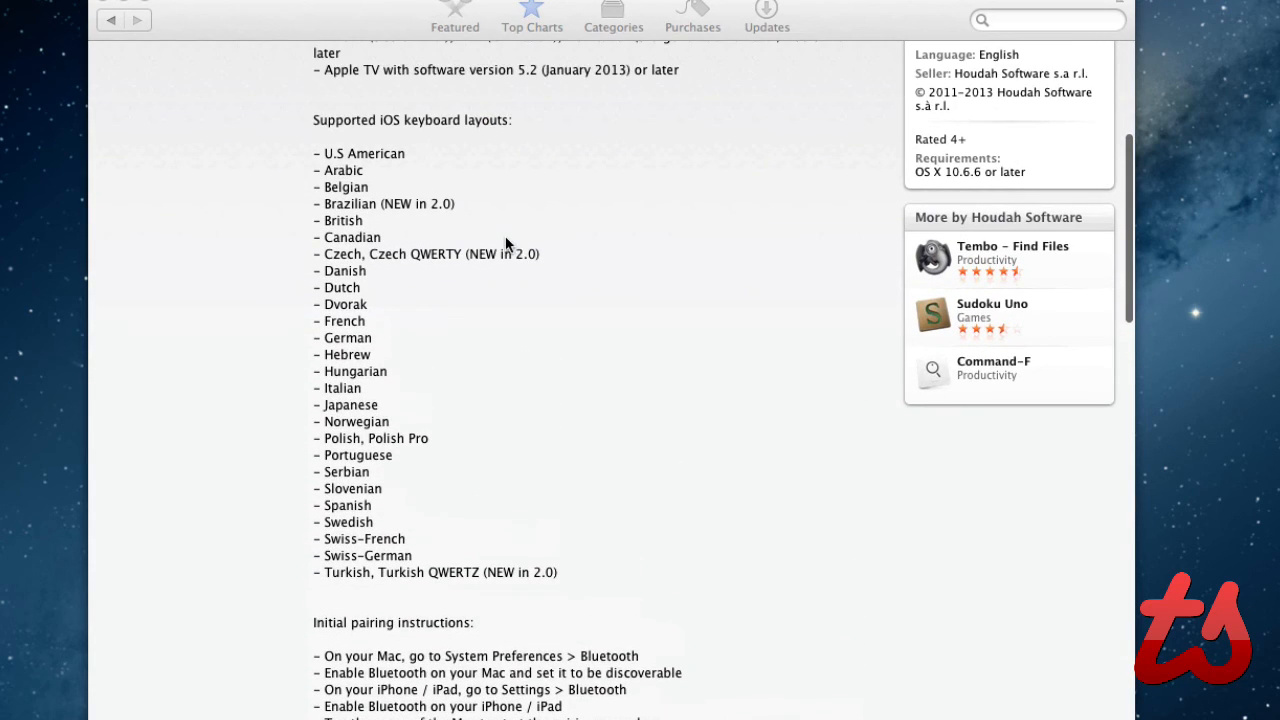
{"action": "scroll", "scroll_direction": "down", "scroll_amount": 3}
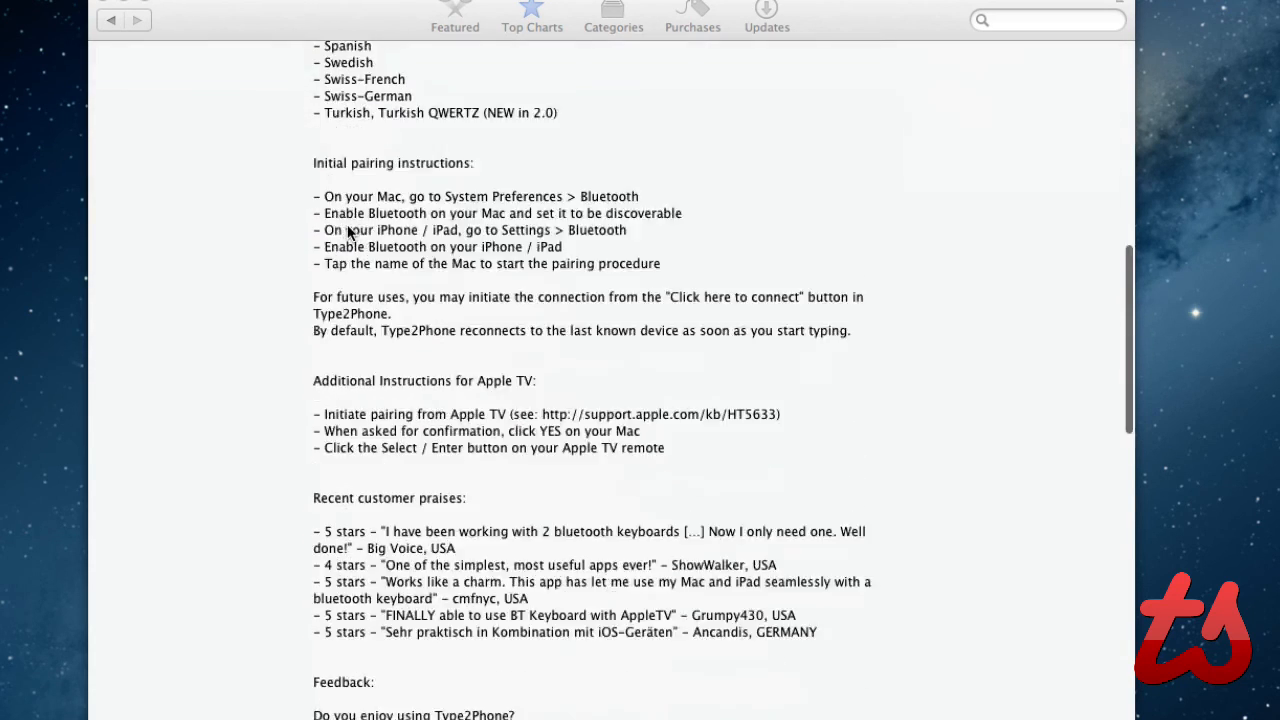
{"action": "scroll", "scroll_direction": "down", "scroll_amount": 3}
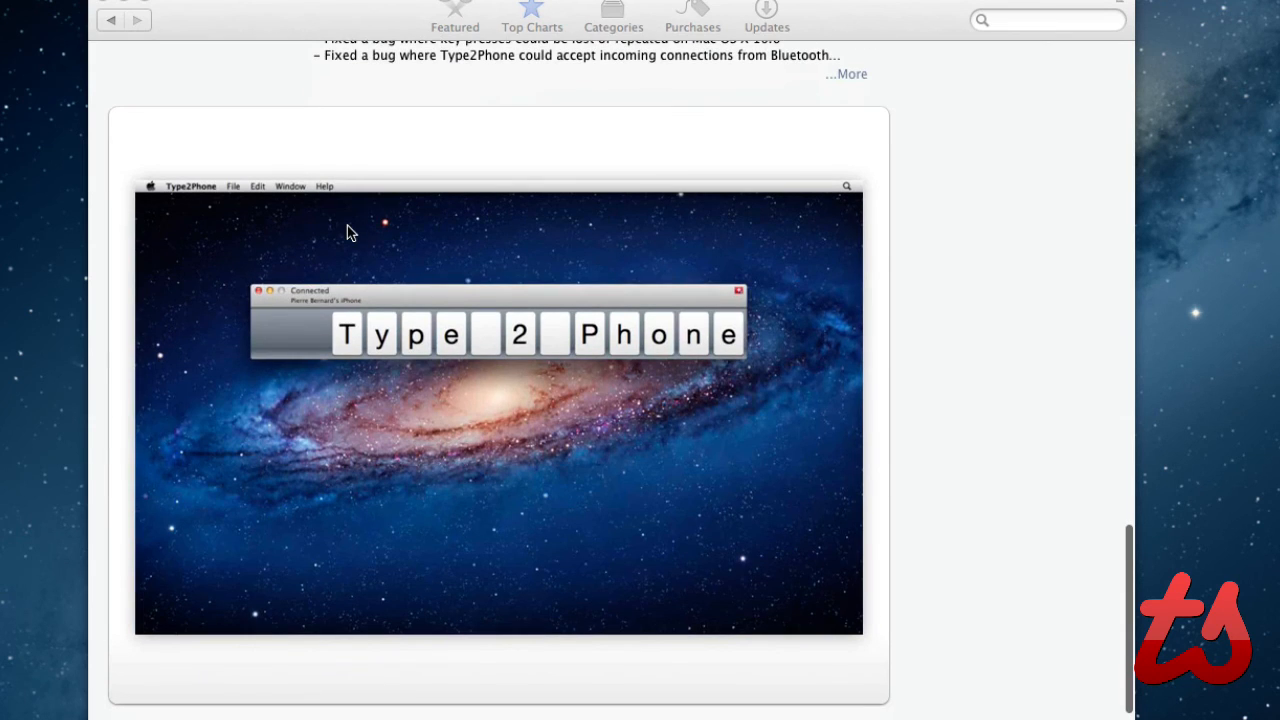
{"action": "mouse_move", "coordinate": [820, 408]}
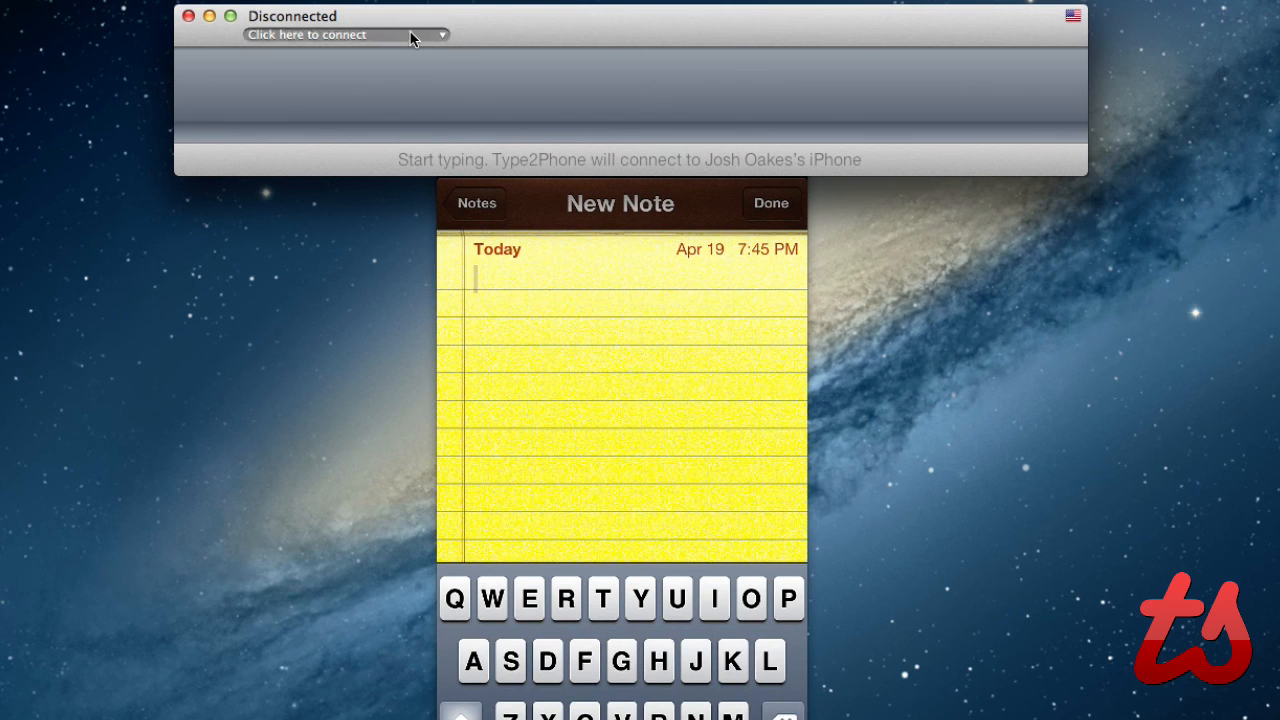
{"action": "left_click", "coordinate": [345, 34]}
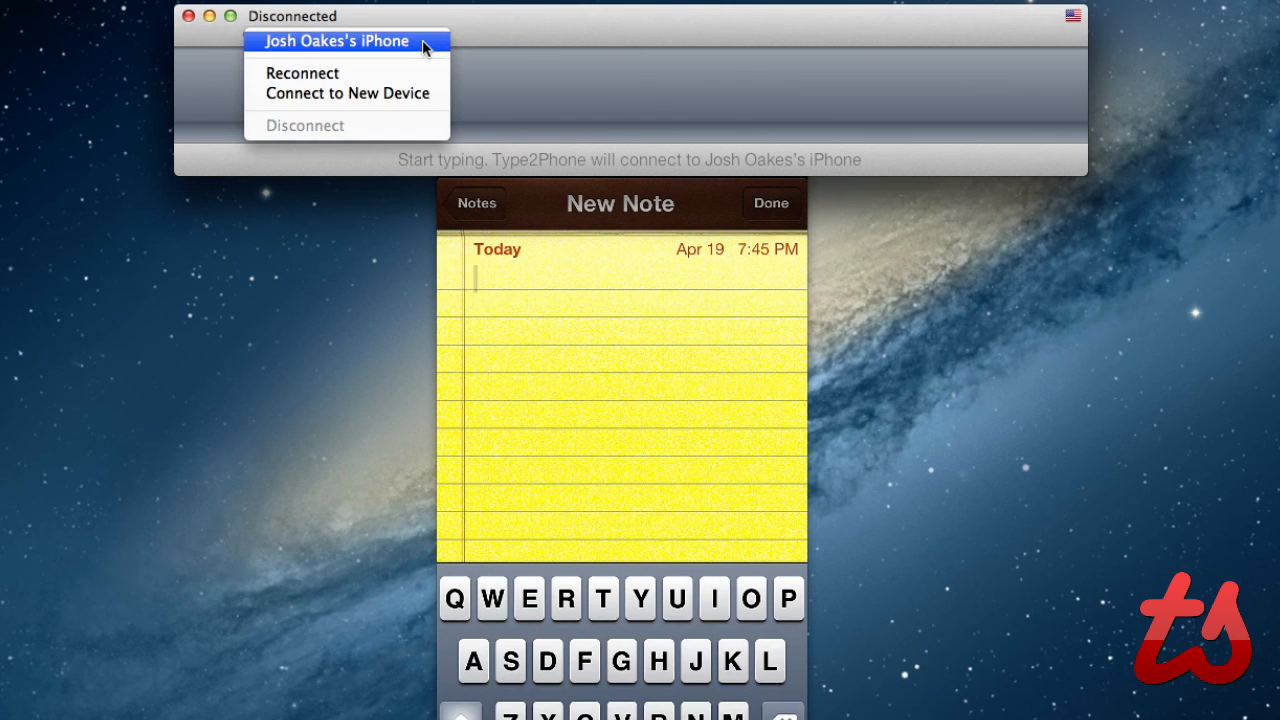
{"action": "left_click", "coordinate": [333, 41]}
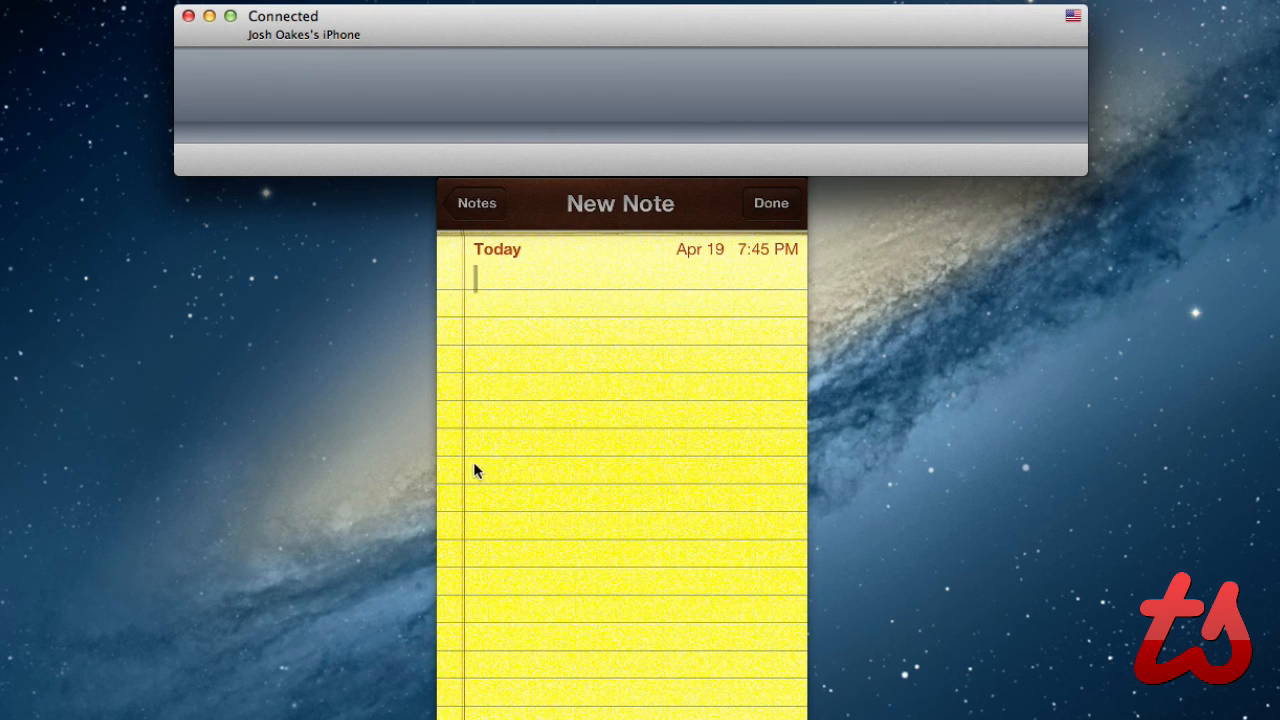
{"action": "mouse_move", "coordinate": [520, 137]}
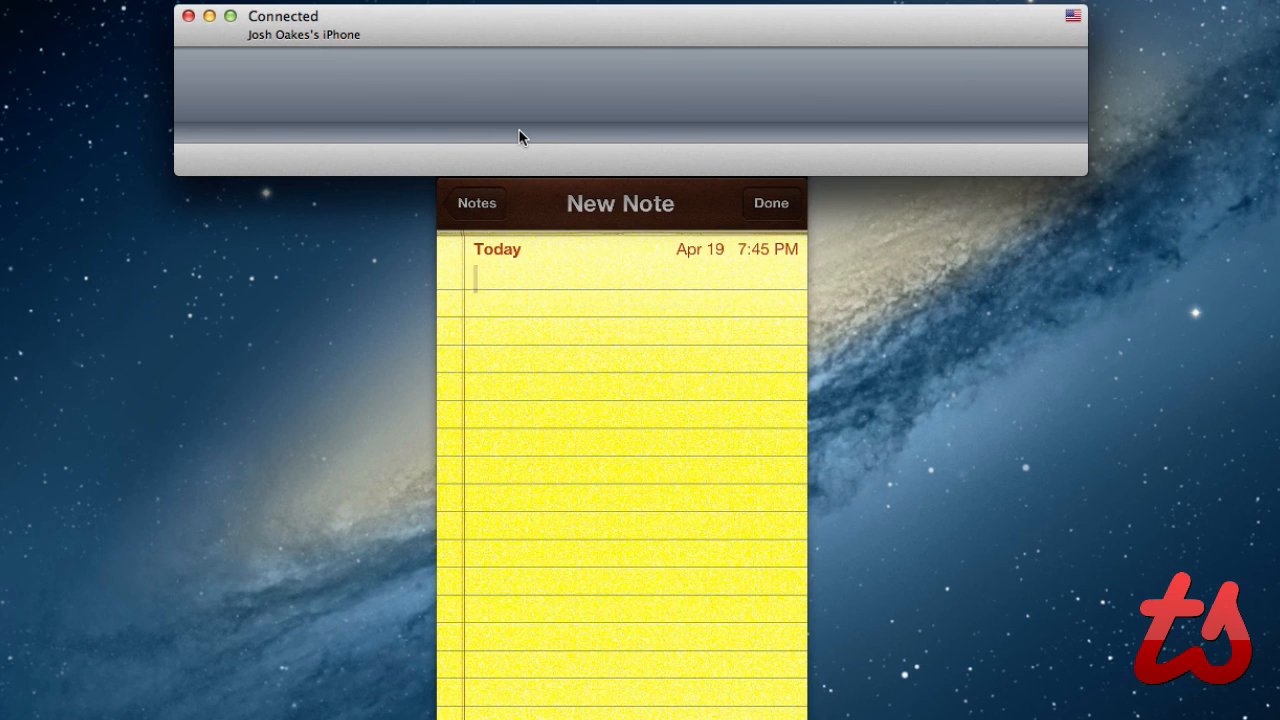
Step: Type 'Hello this is a test' into the iPhone note, followed by a period
{"action": "type", "text": "Hello"}
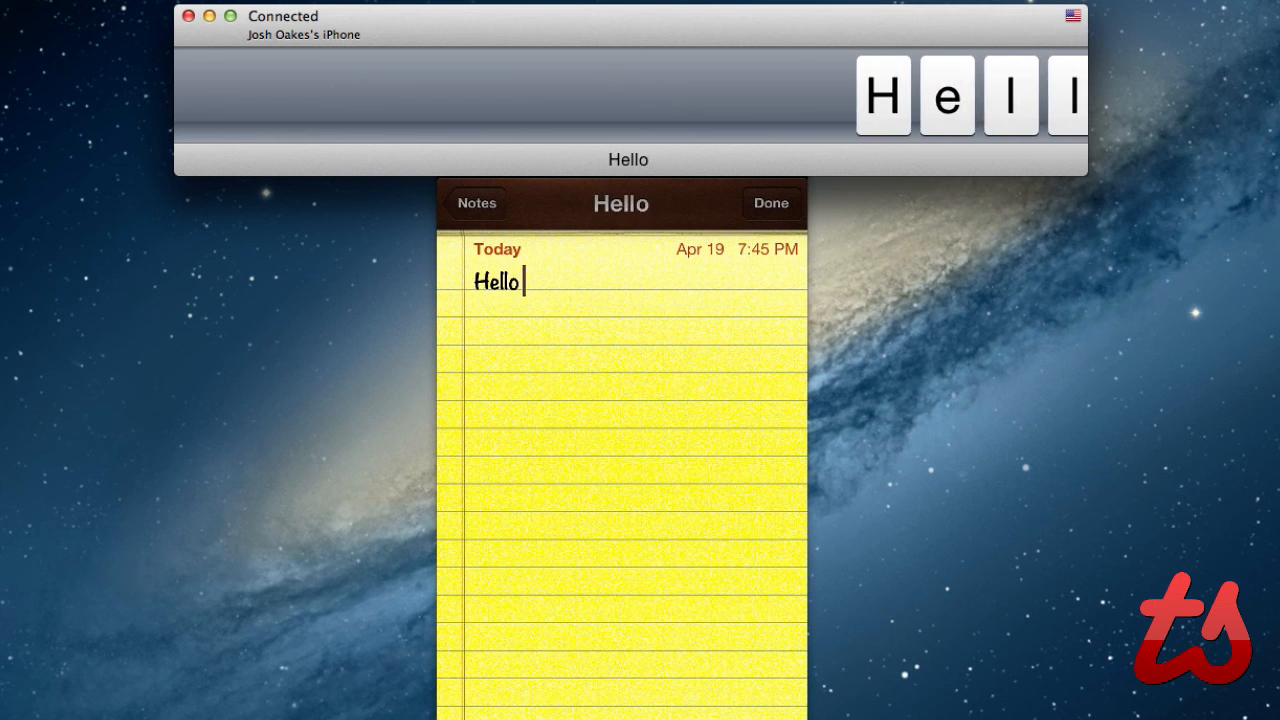
{"action": "type", "text": "this is a test"}
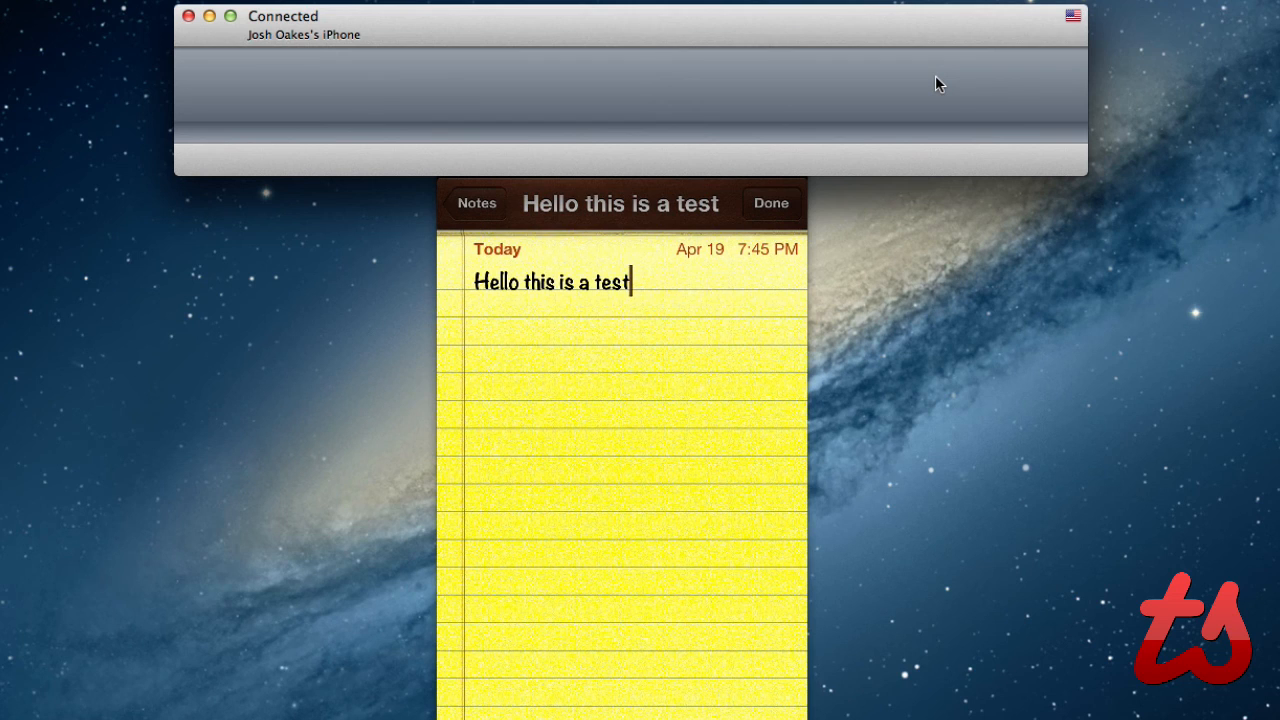
{"action": "type", "text": "."}
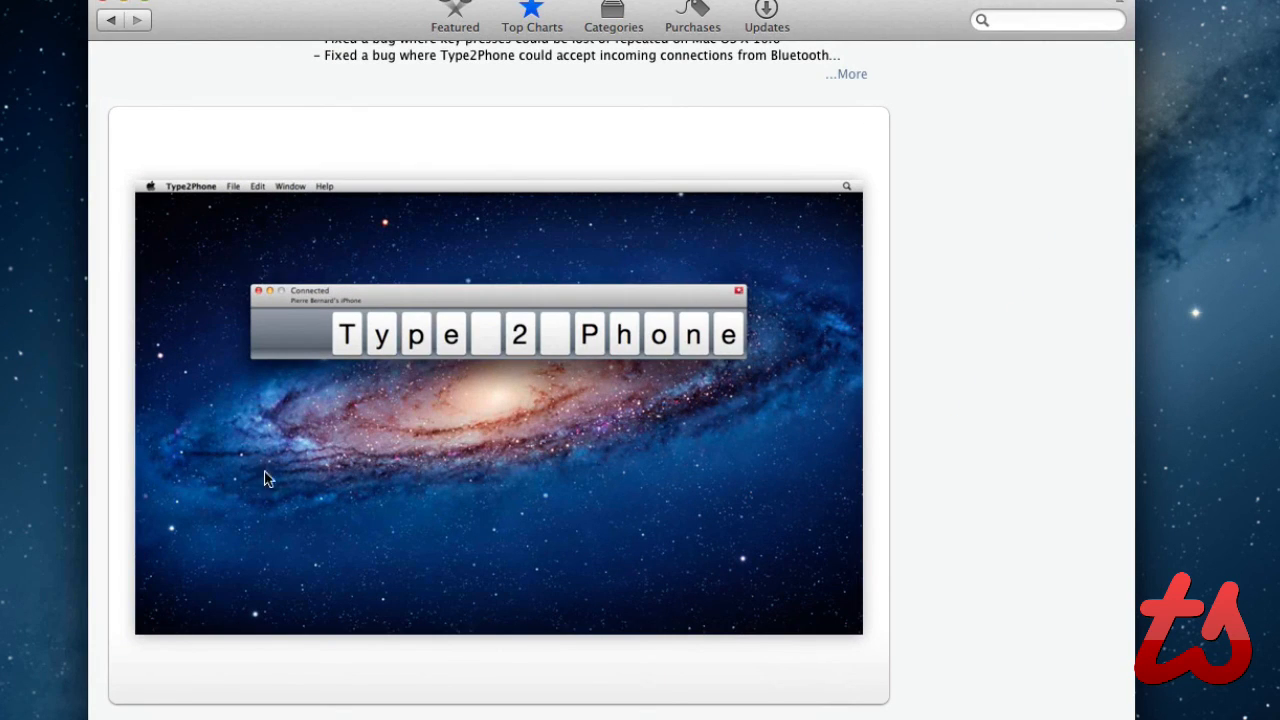
{"action": "mouse_move", "coordinate": [303, 491]}
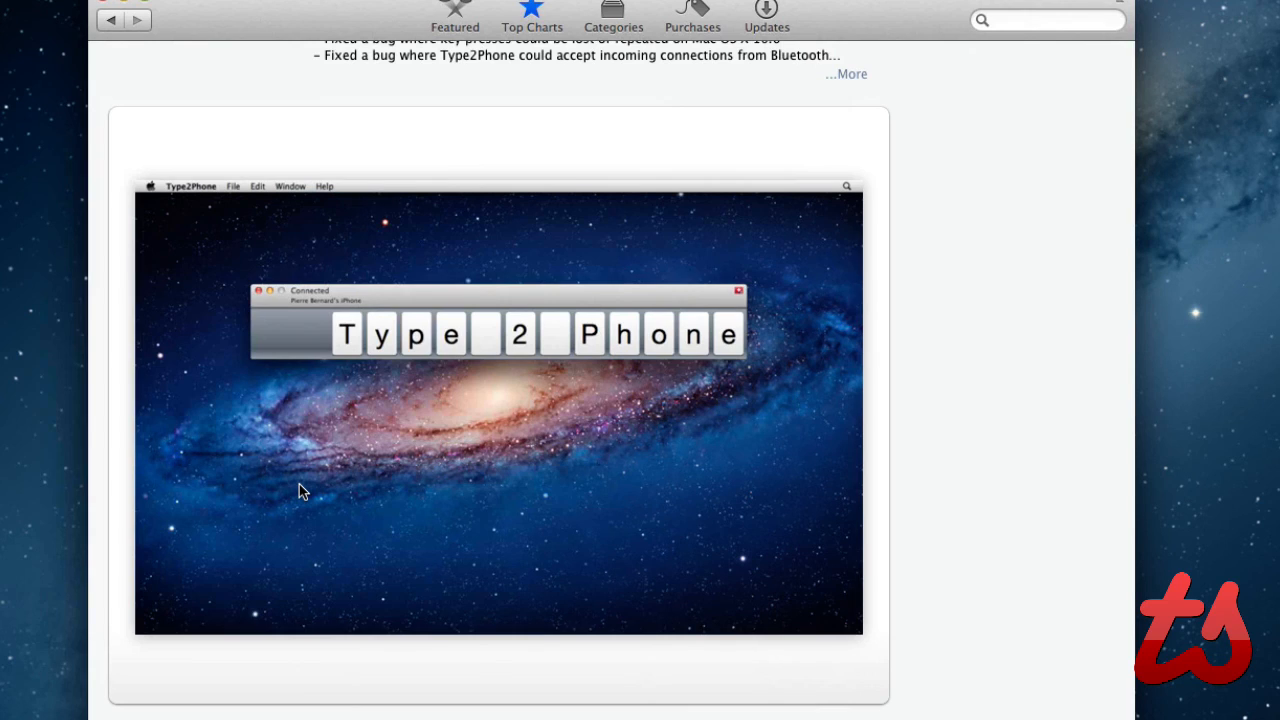